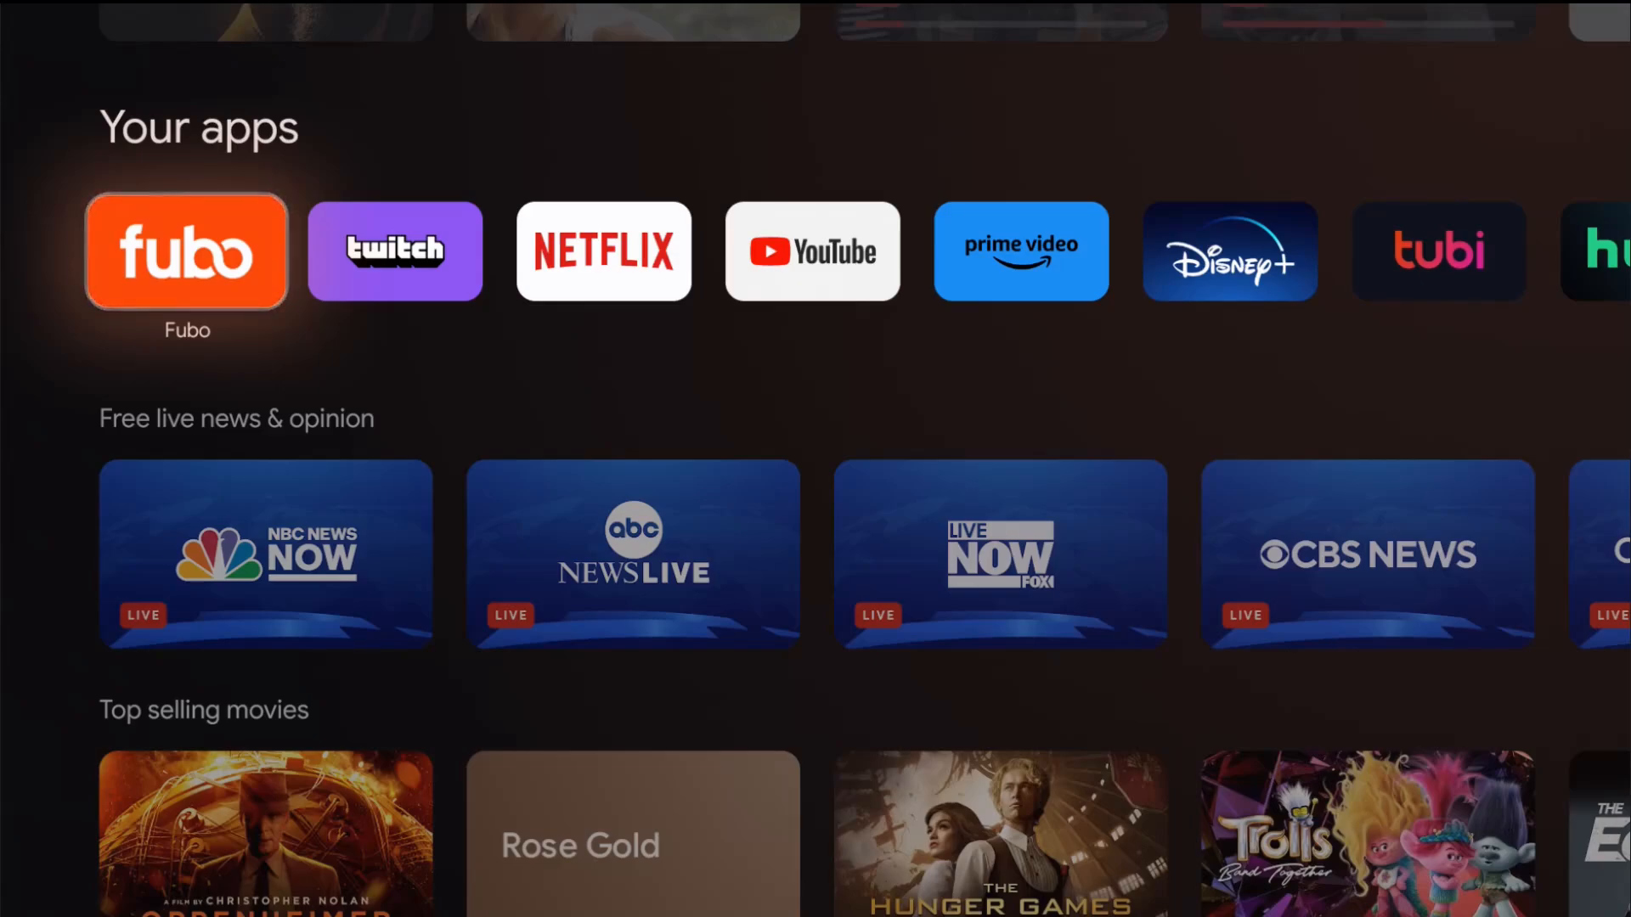
Step: Scroll the home screen back to the top navigation bar with the Live tab focused
scroll(up, 3)
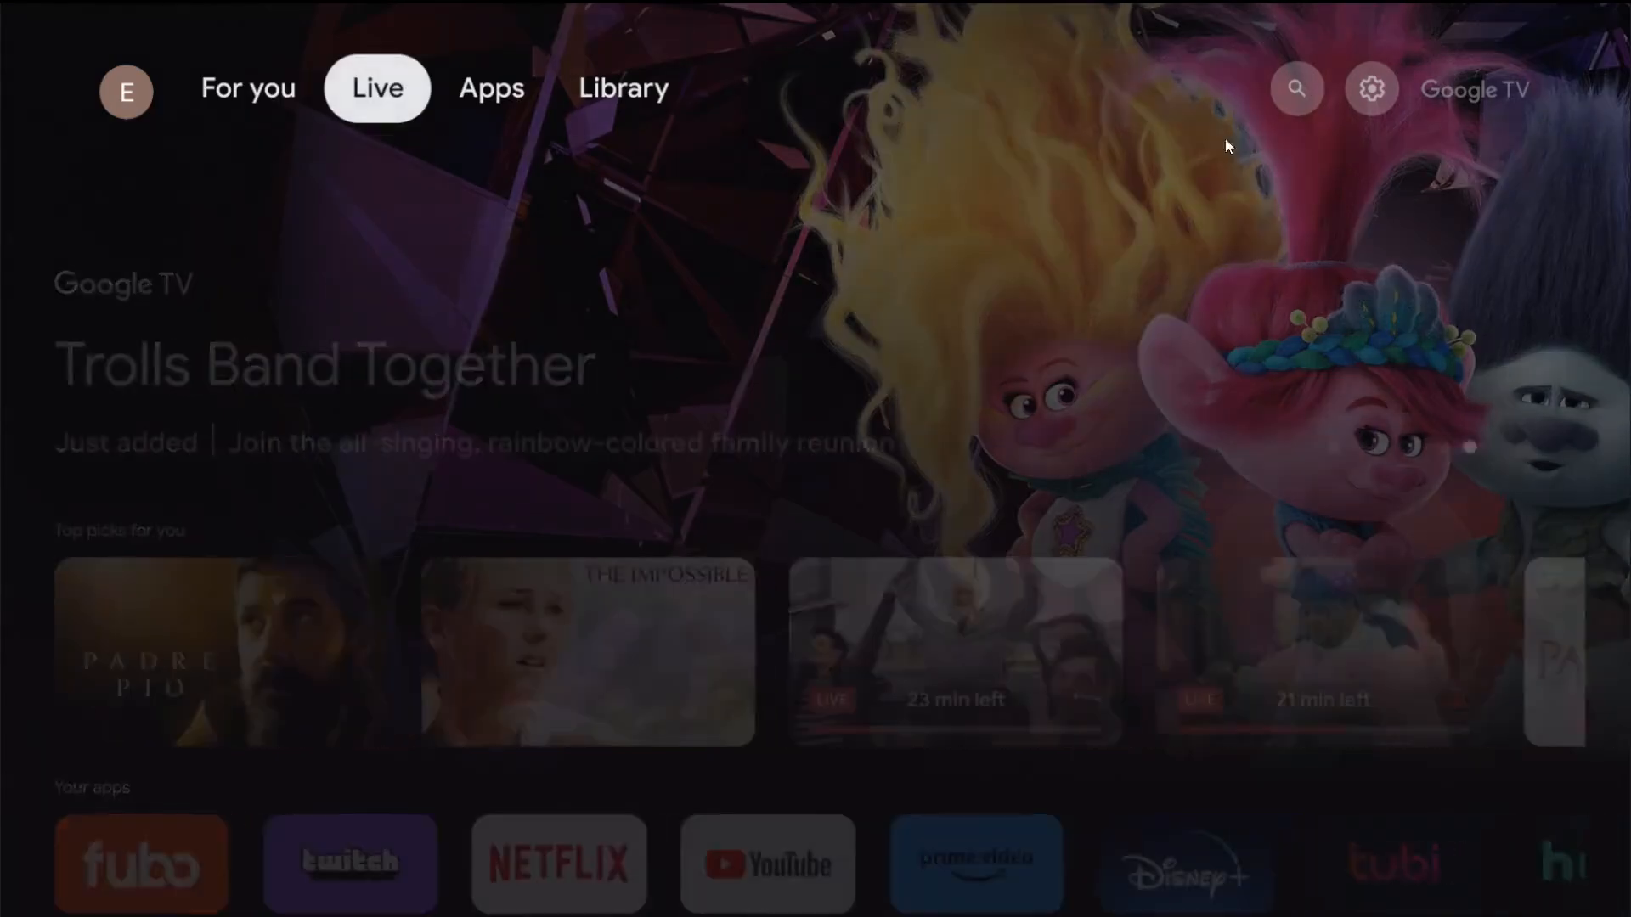
Step: From the search page, bring up the quick settings panel with Wi-Fi, Bluetooth and Accessibility tiles
click(1297, 88)
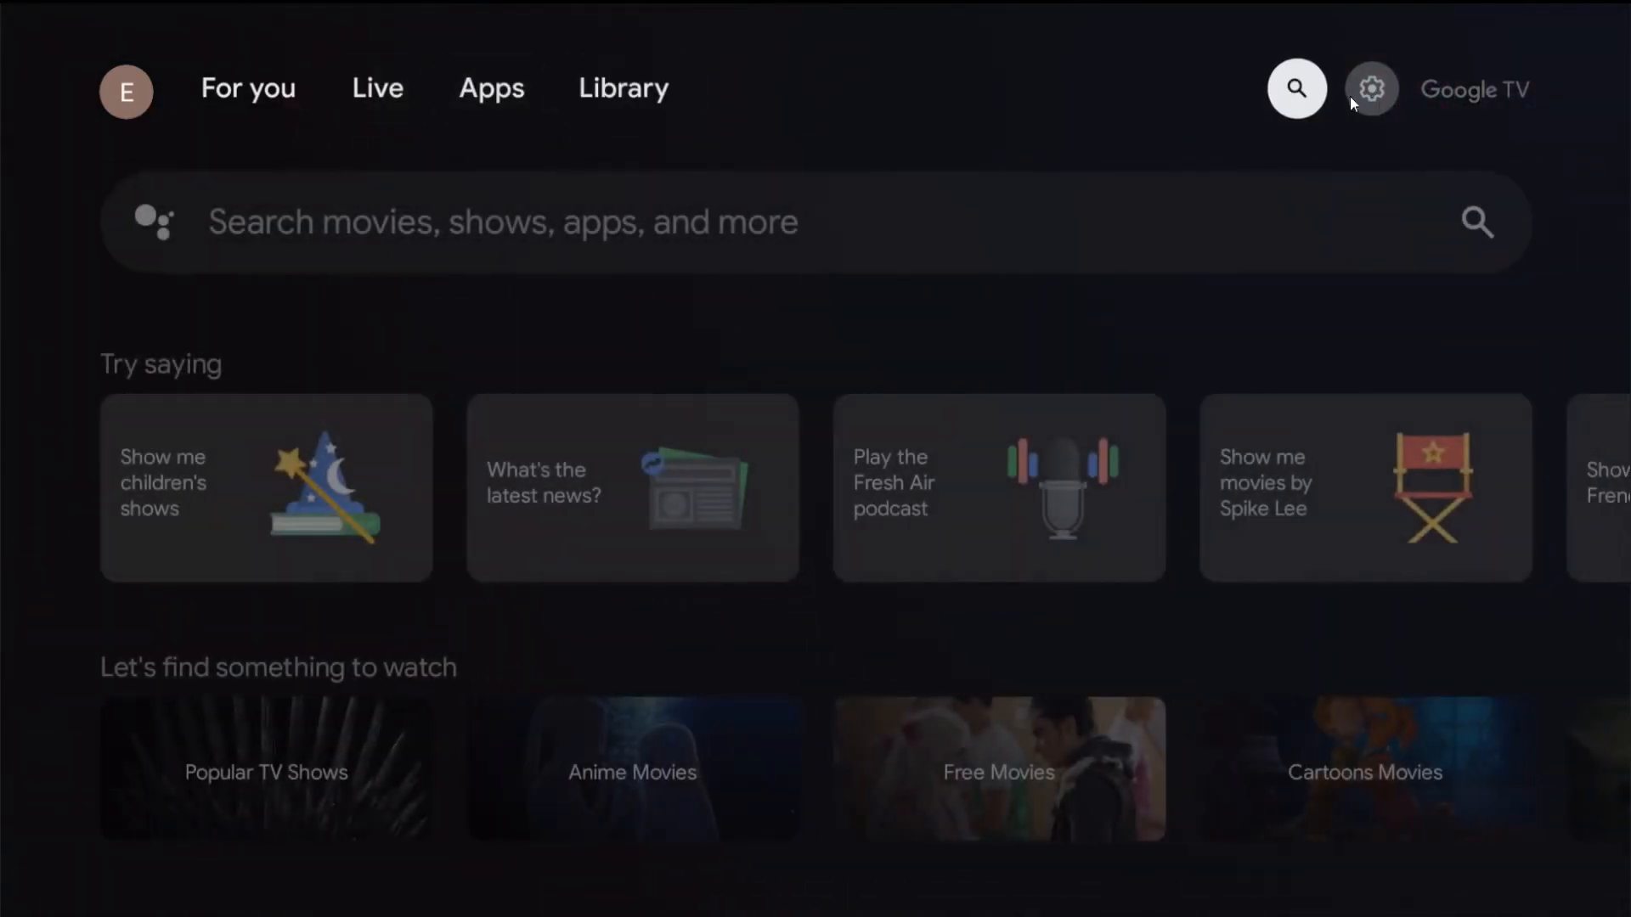
click(1371, 88)
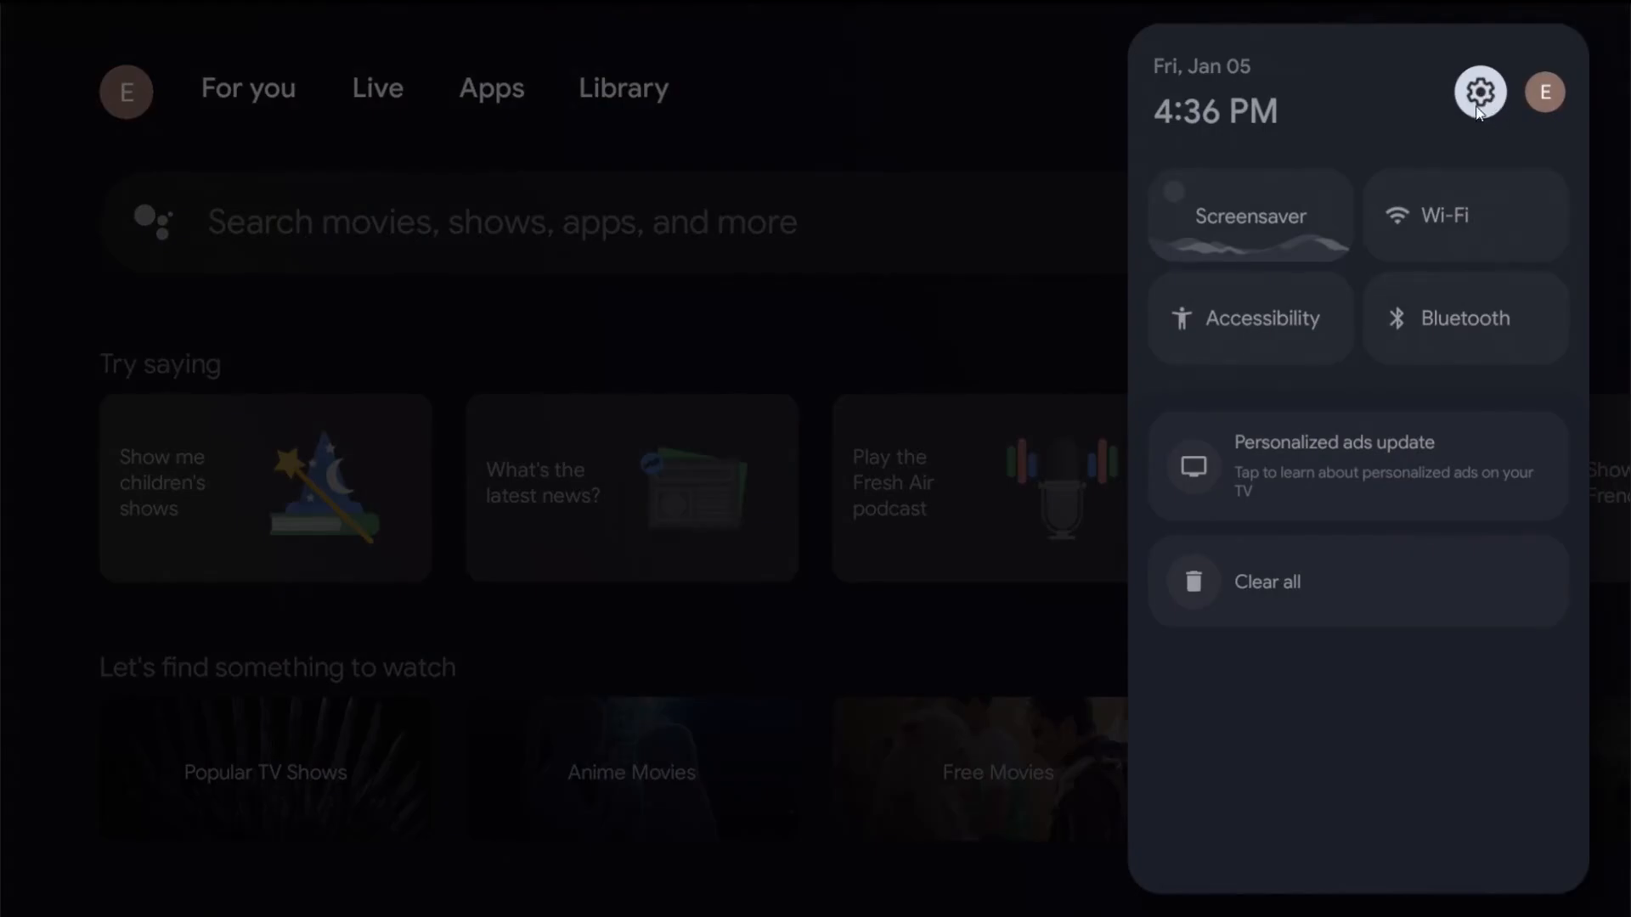
mouse_move(1495, 264)
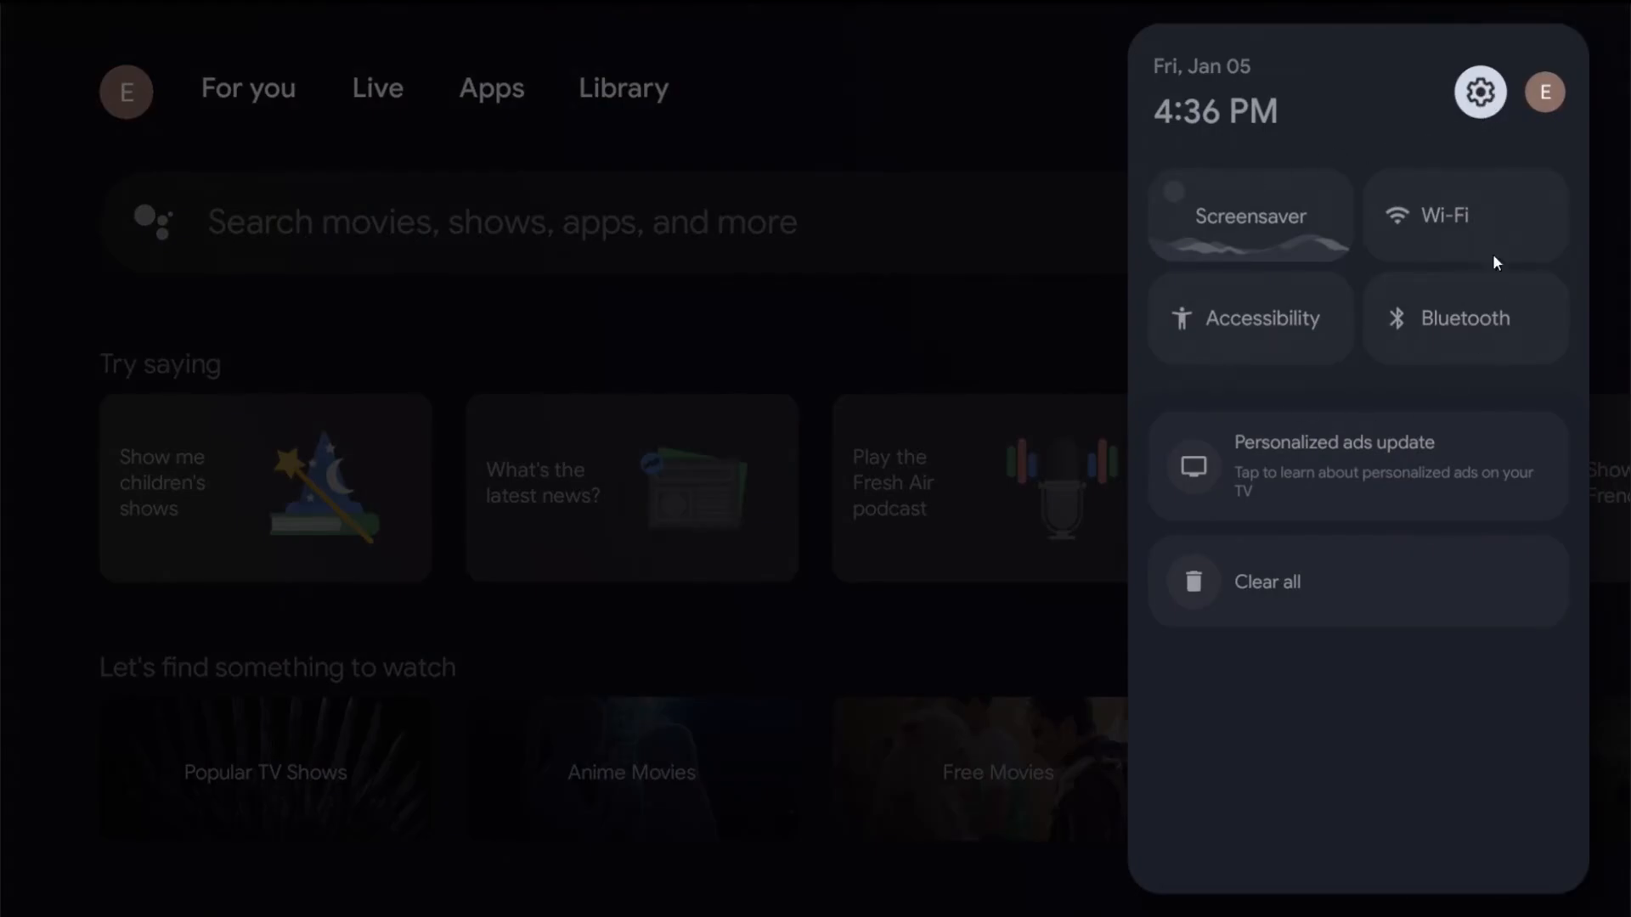
mouse_move(1444, 340)
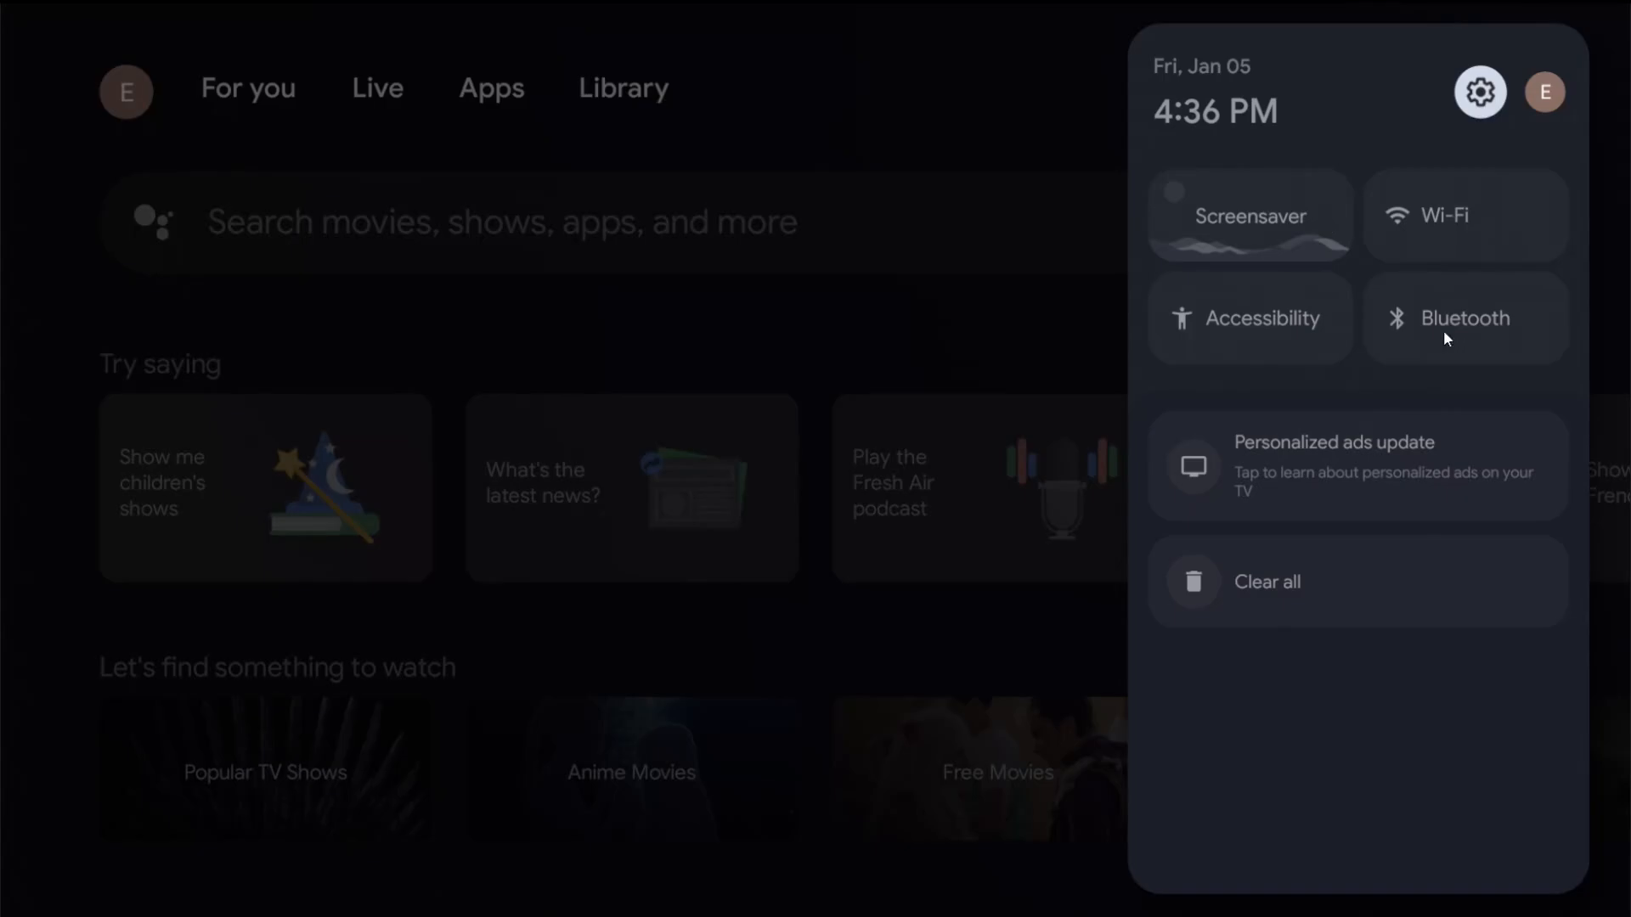
mouse_move(1464, 216)
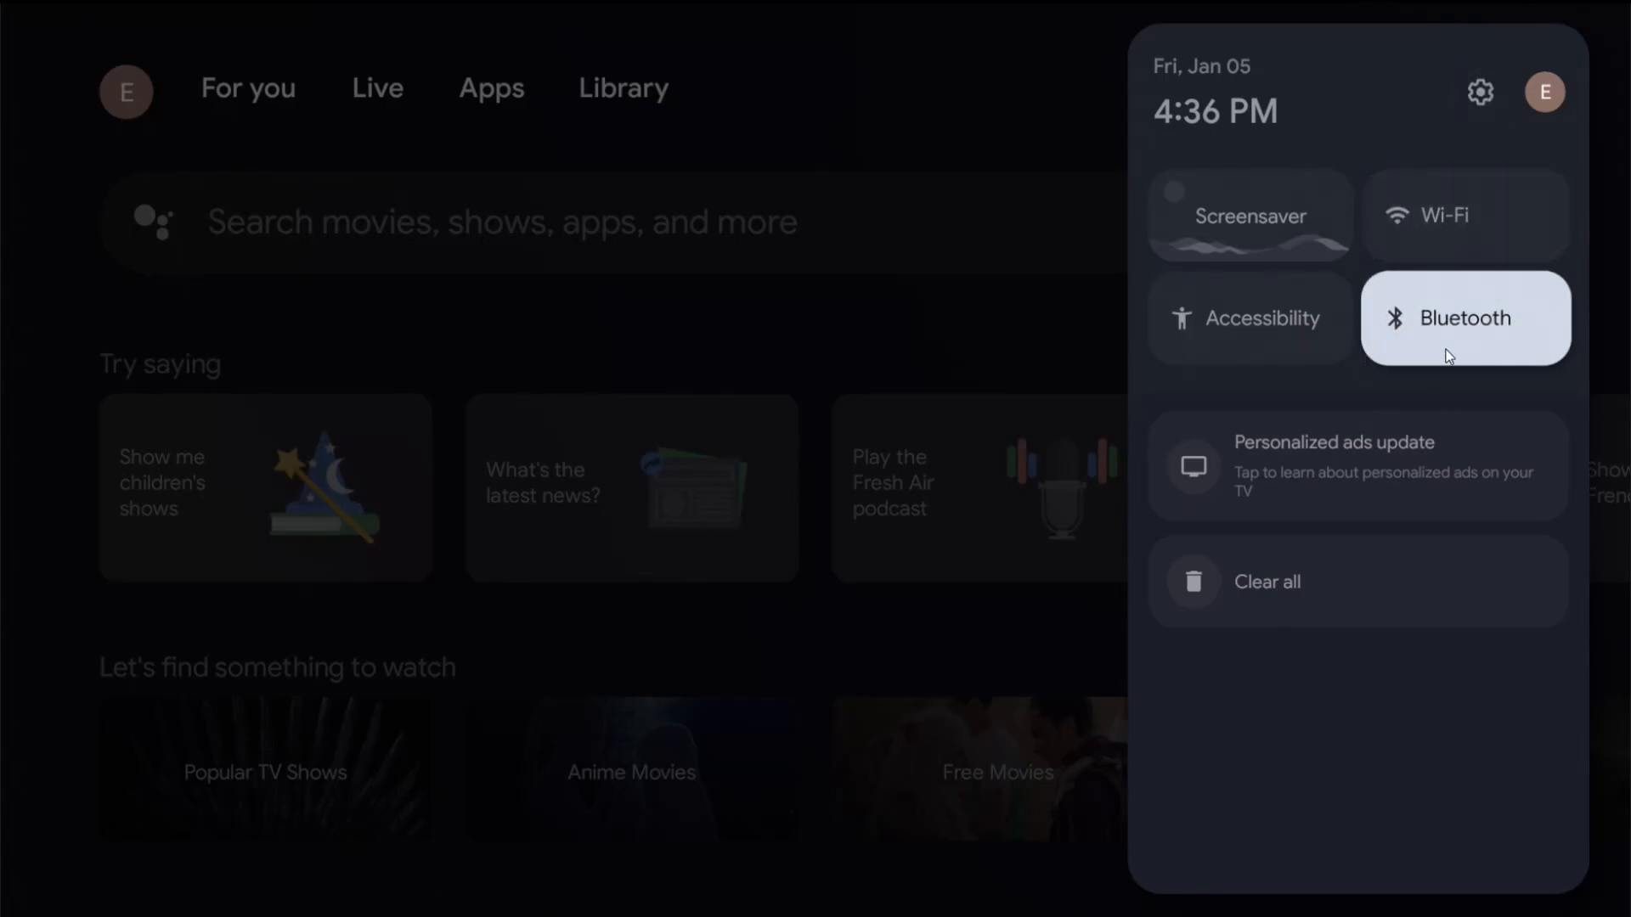
Step: Open Remotes & Accessories from the Bluetooth tile, listing Onn-Remote, VIZIO SB3621n and AirPods
click(1464, 318)
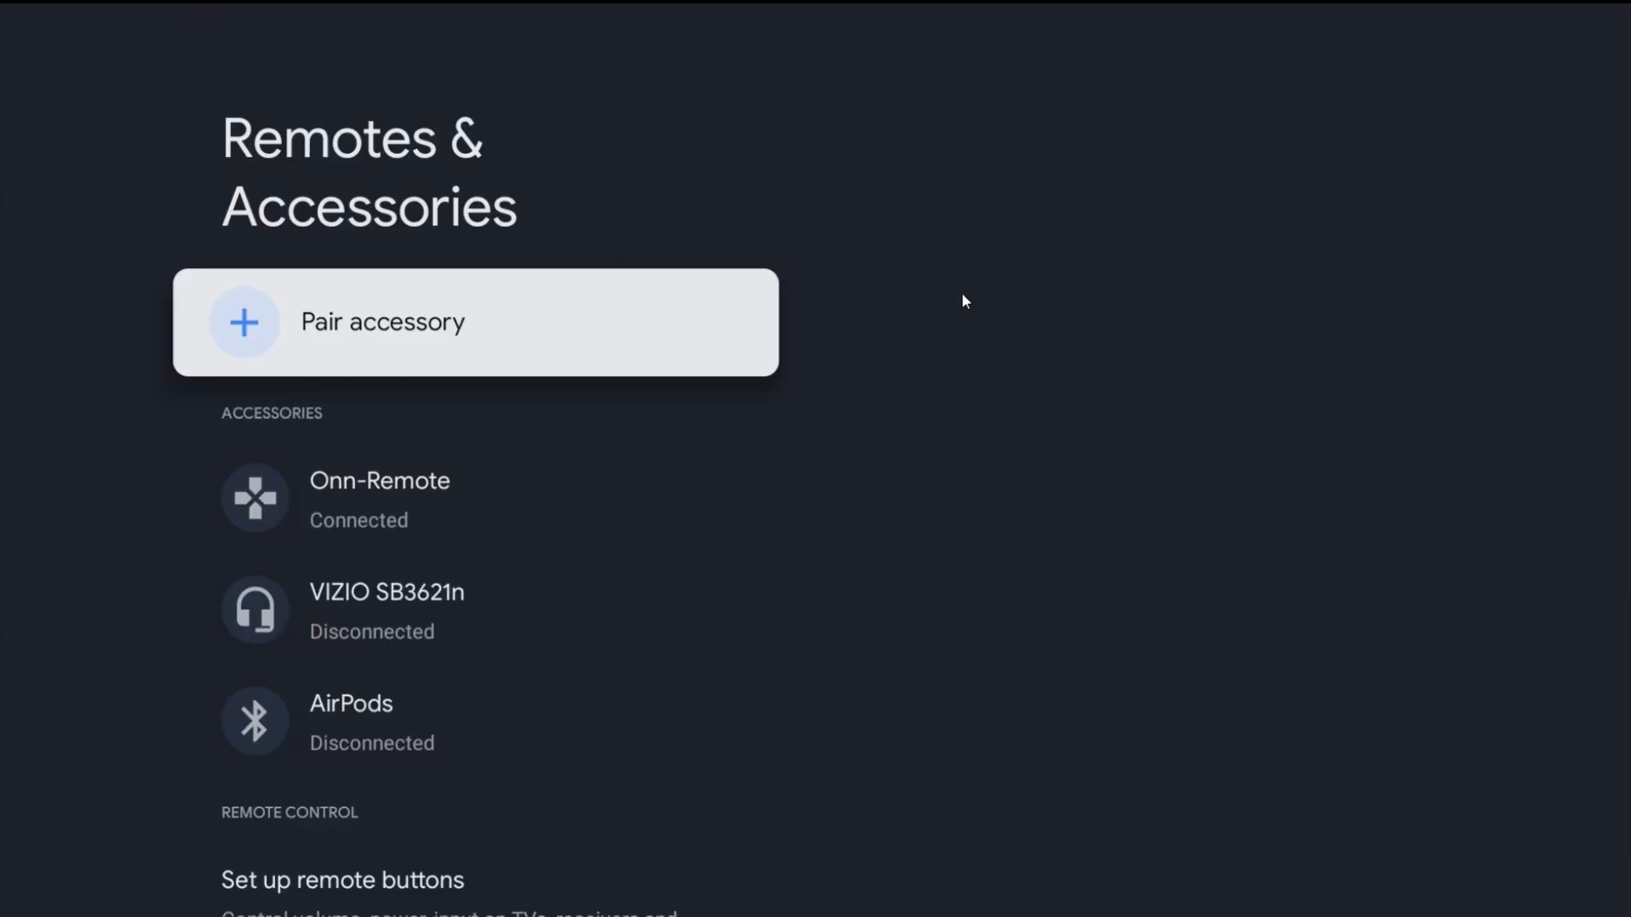
mouse_move(380, 360)
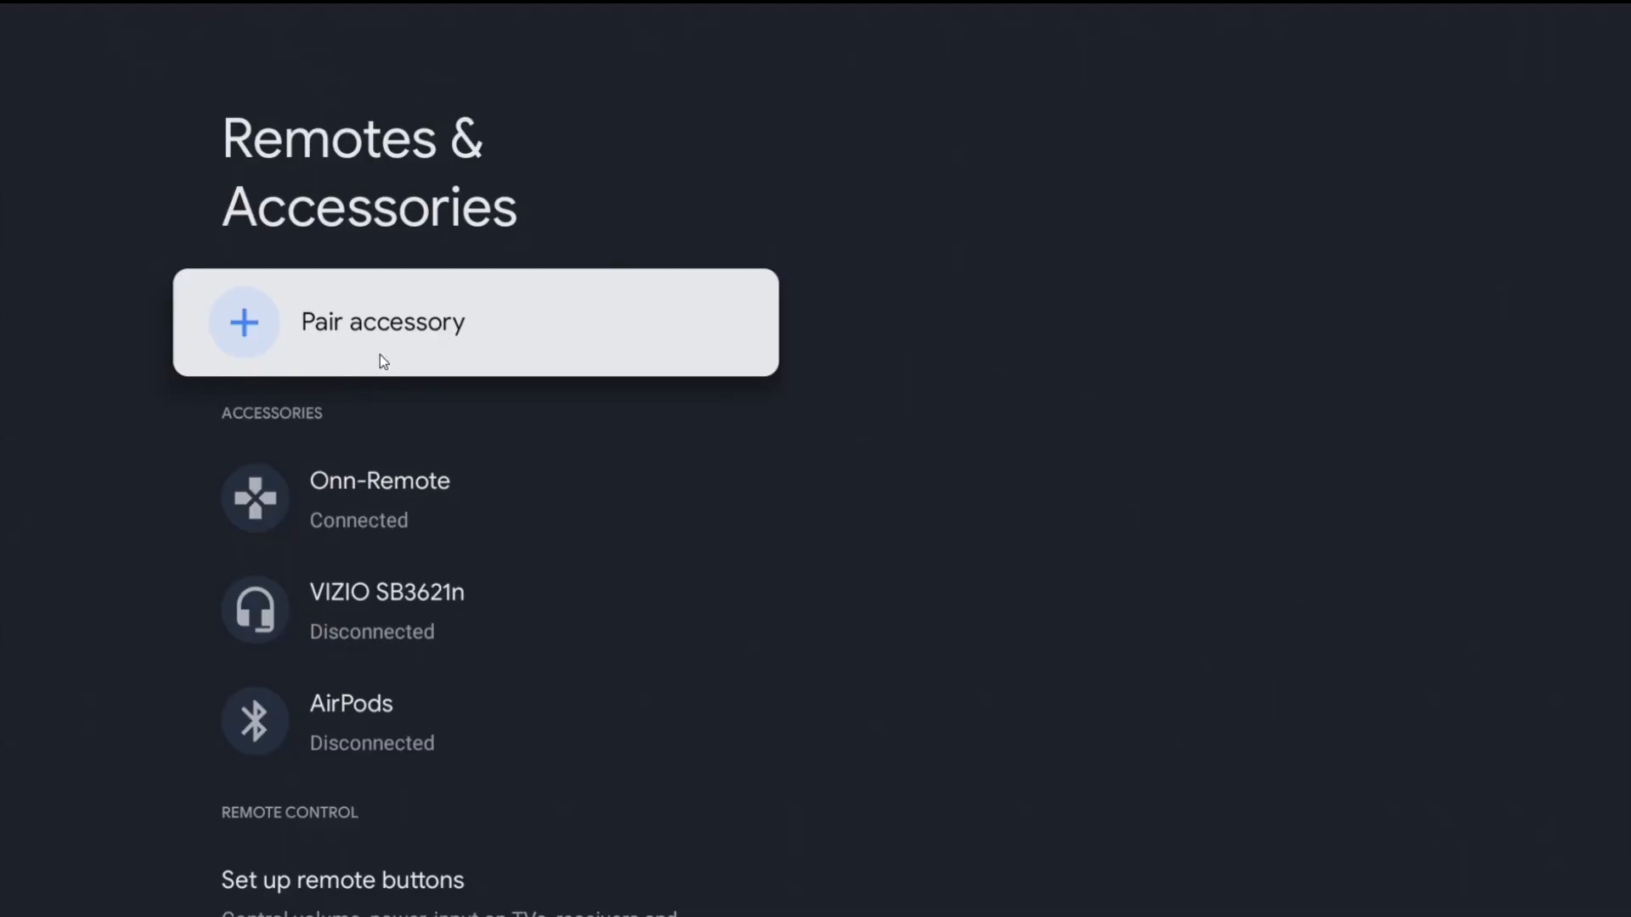
mouse_move(344, 360)
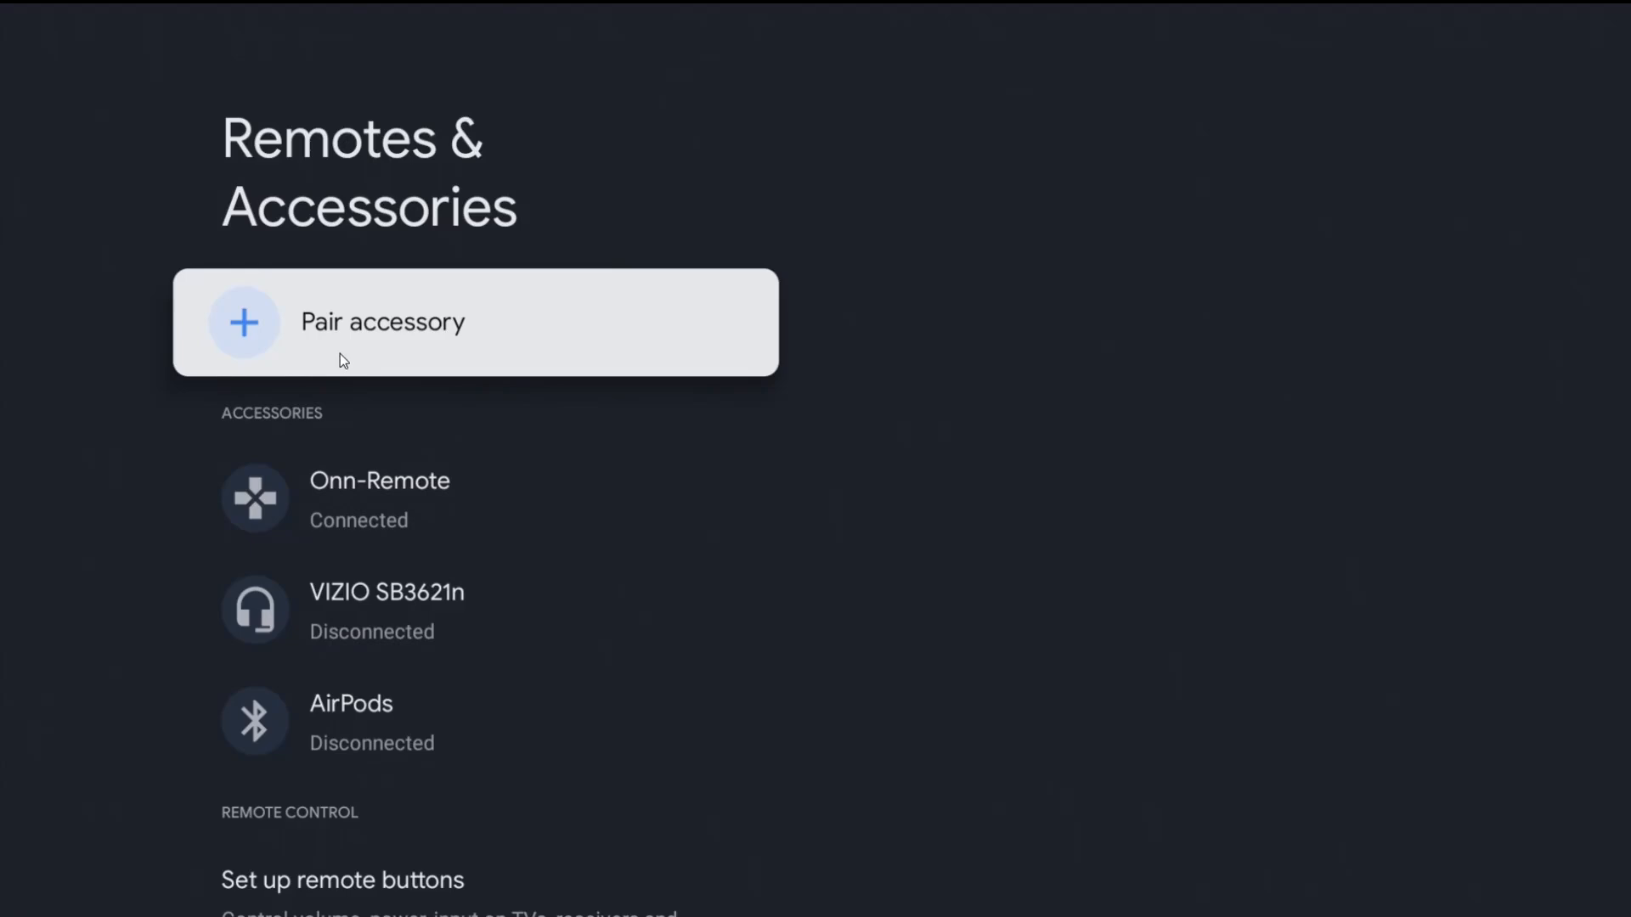
mouse_move(337, 360)
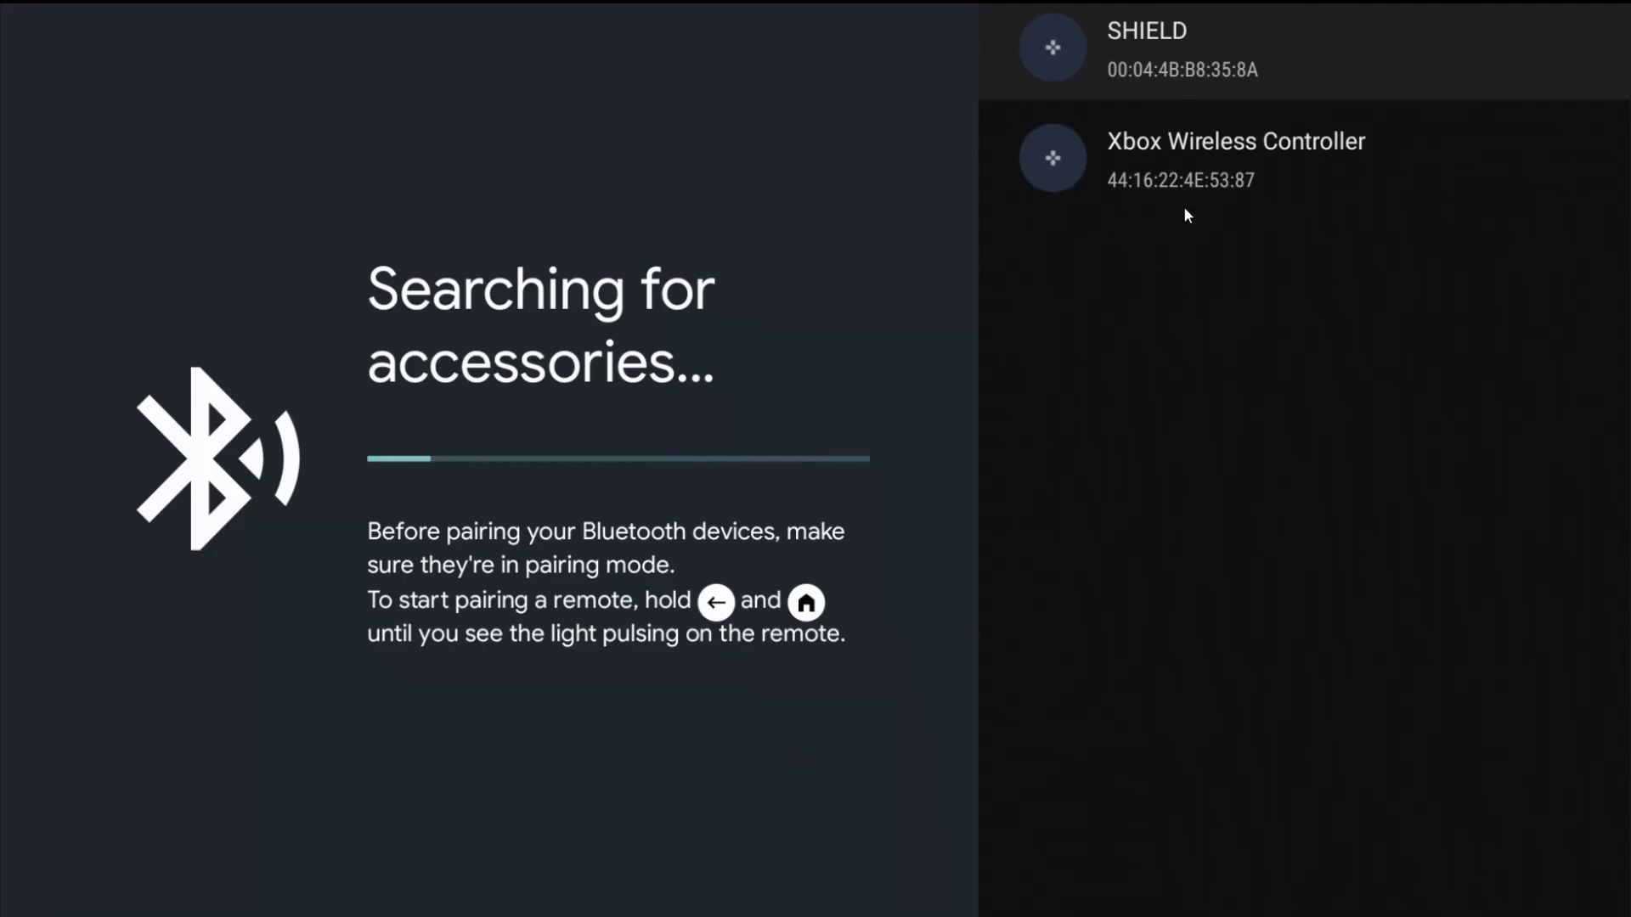
mouse_move(1194, 267)
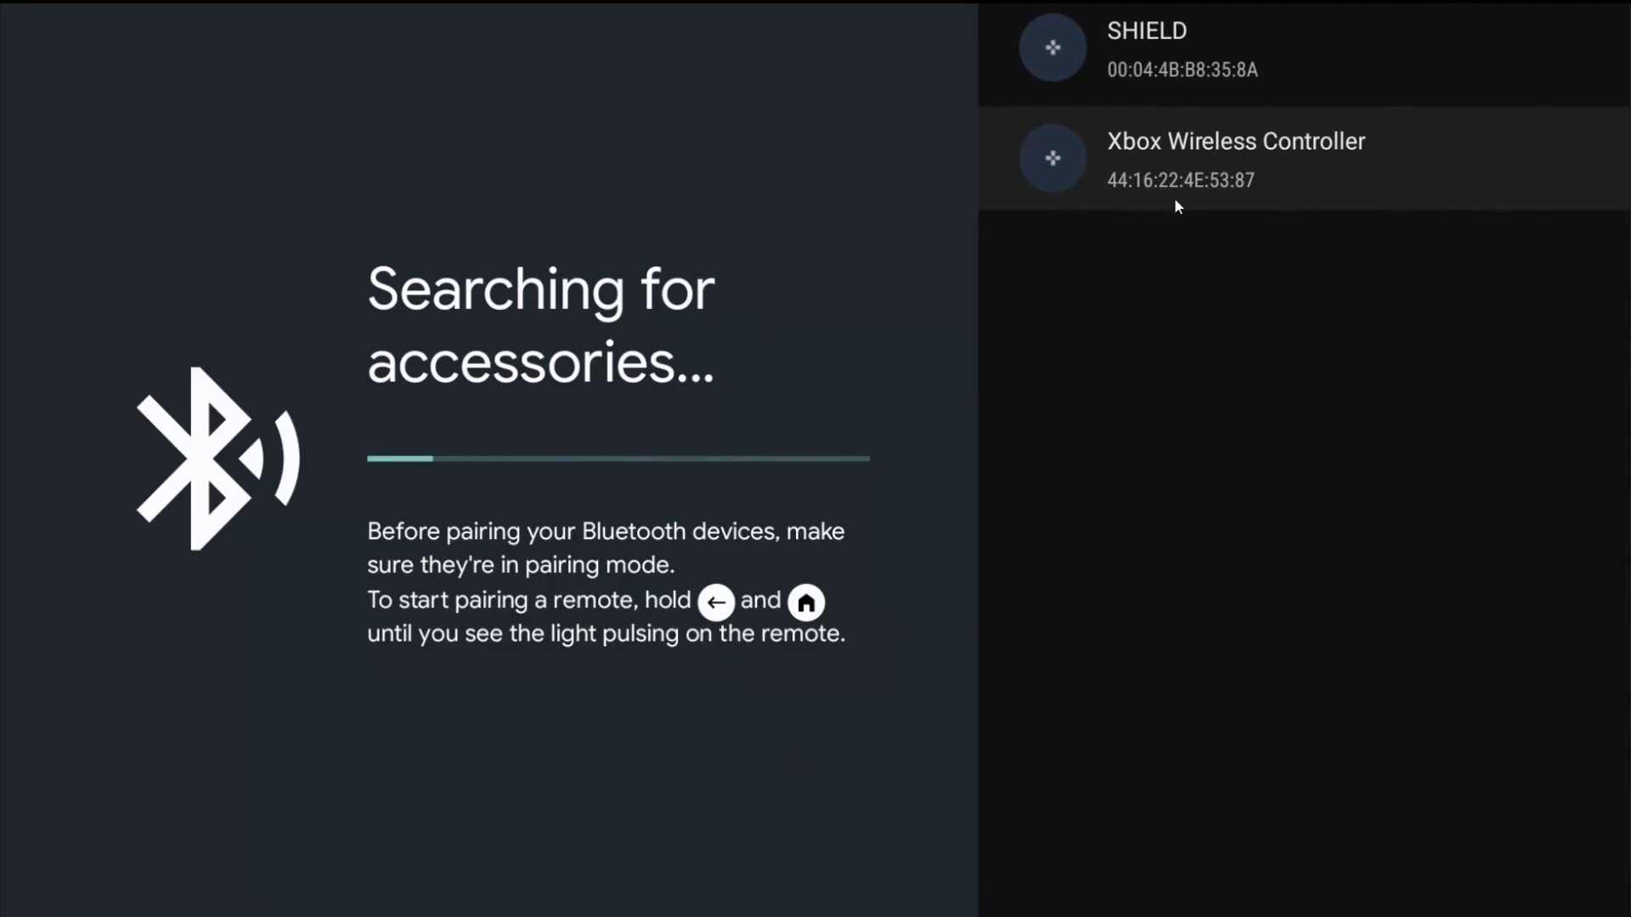
mouse_move(1286, 216)
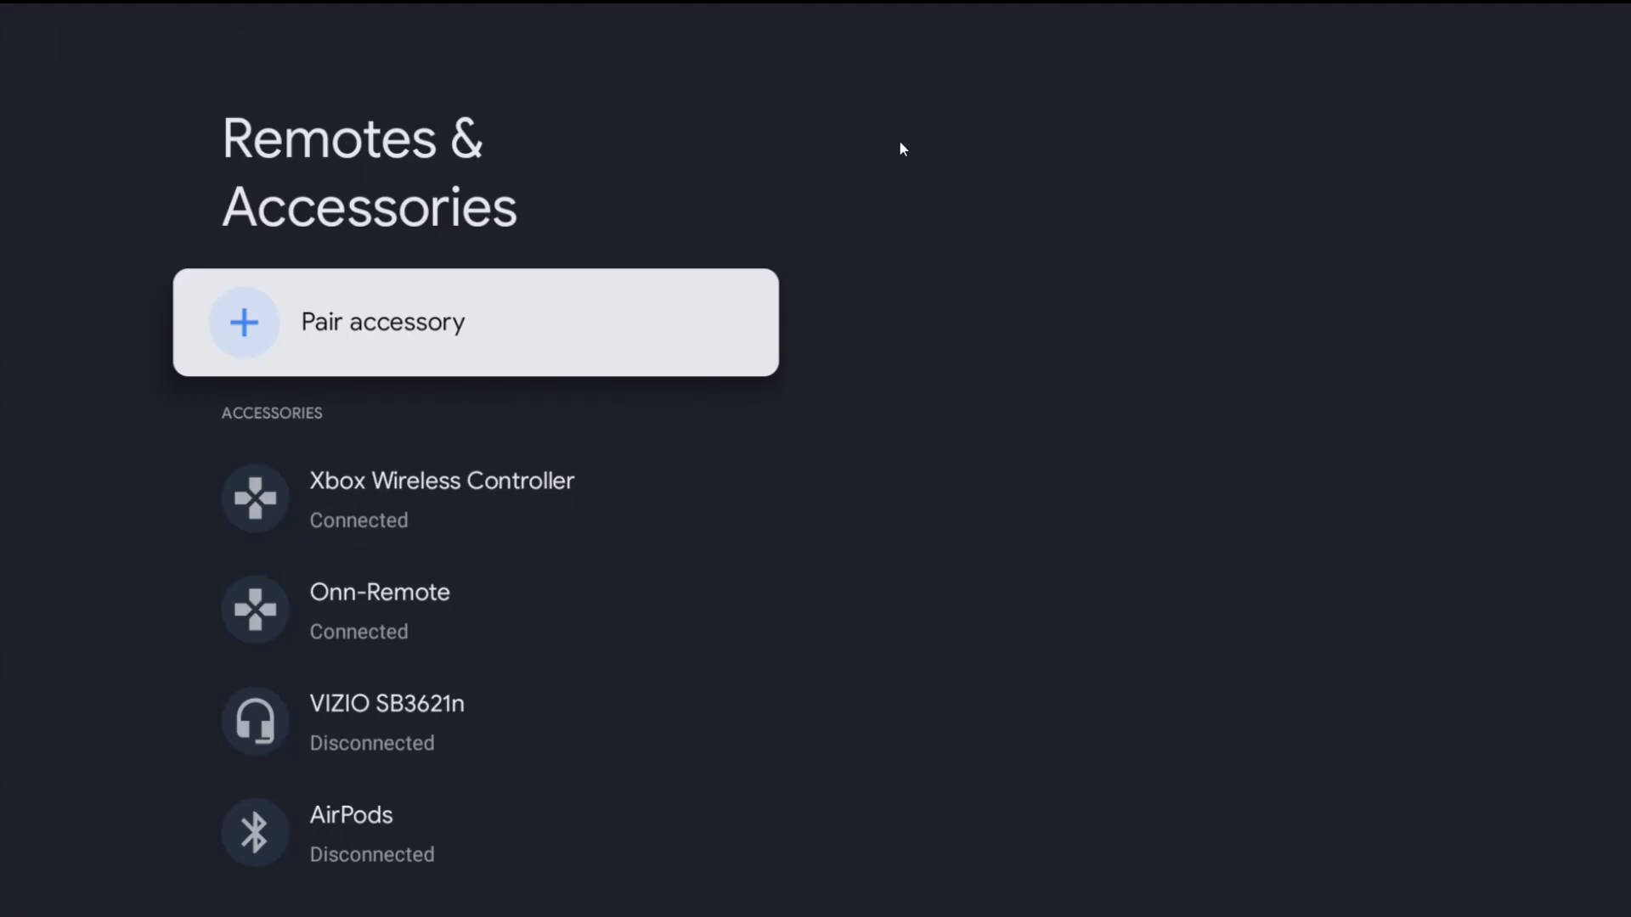
mouse_move(372, 191)
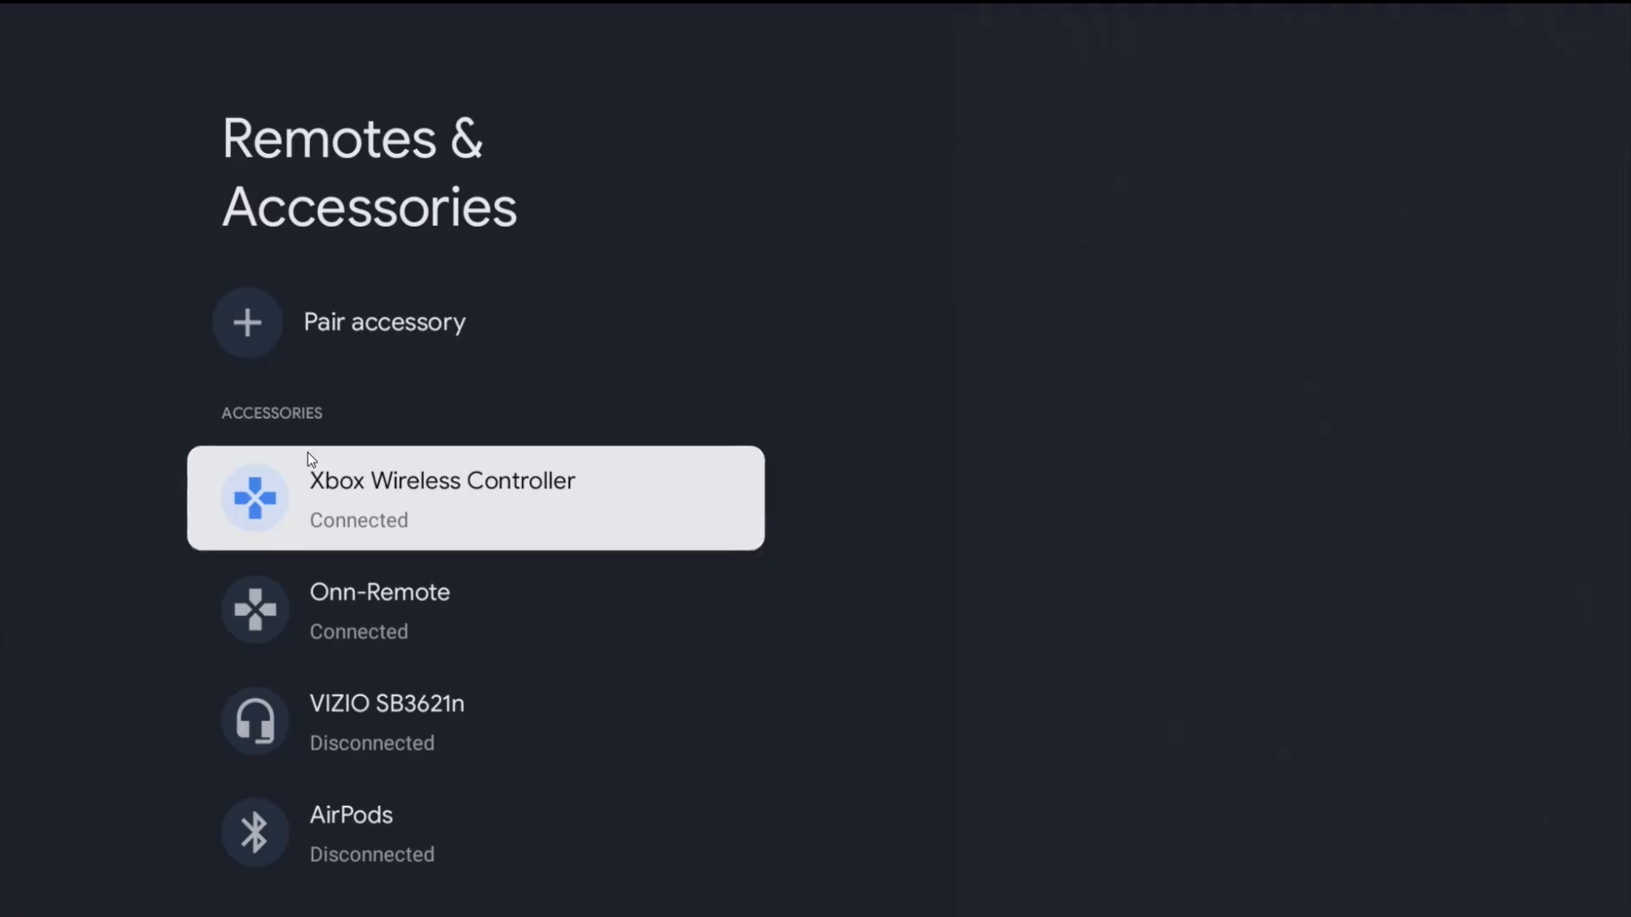
Step: View the Xbox Wireless Controller's details: Disconnect, Rename, Forget and battery level Good
click(474, 498)
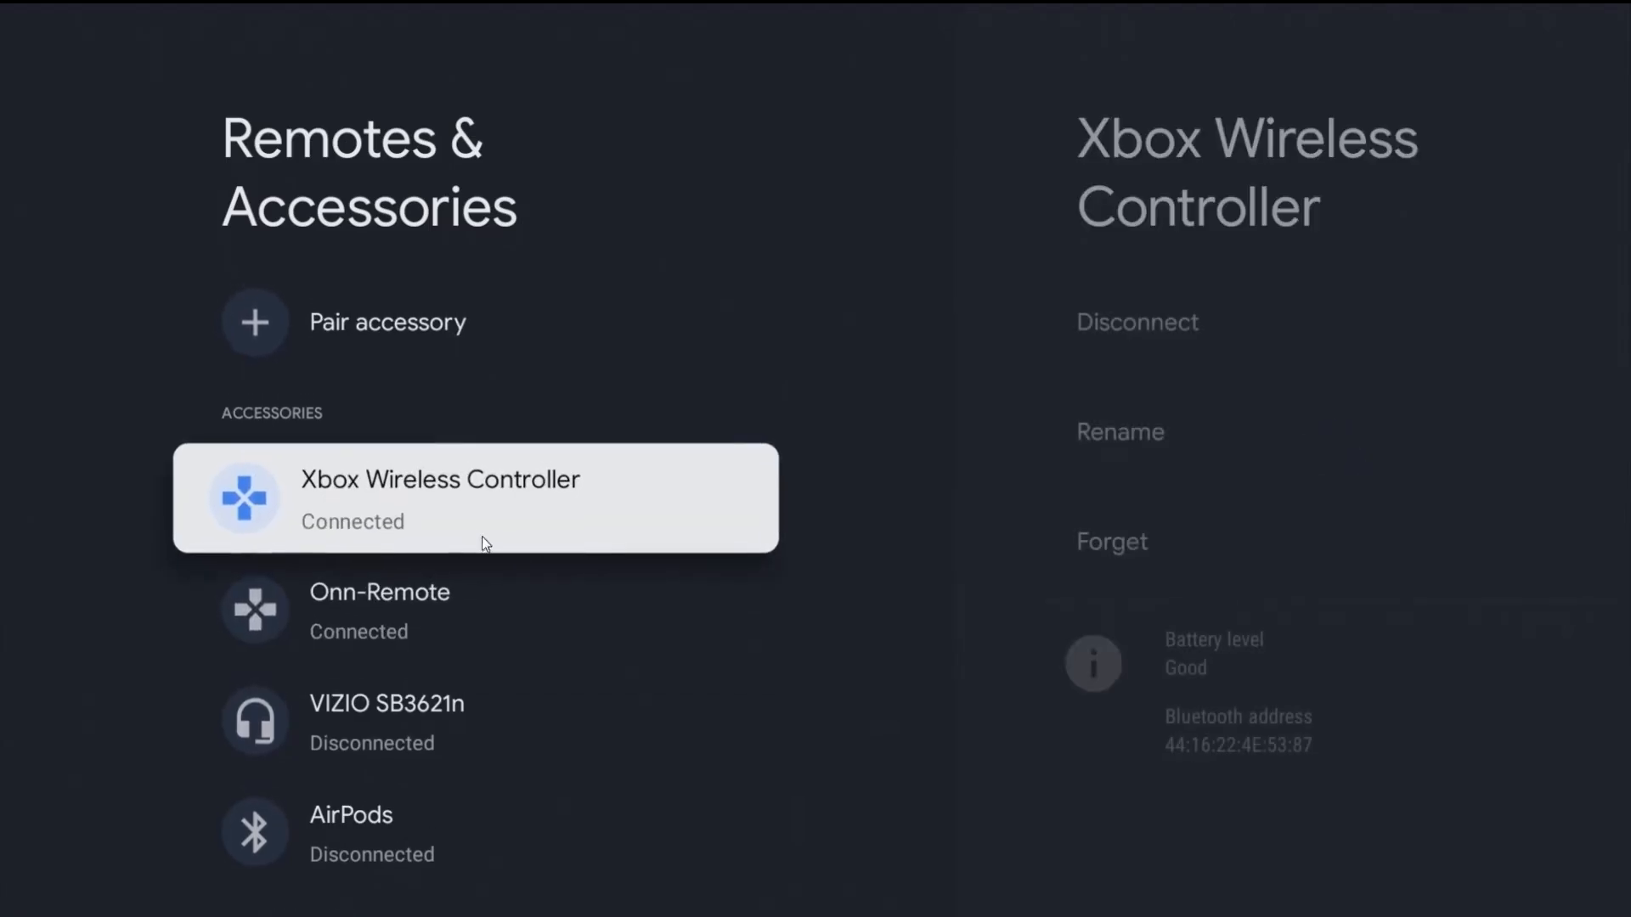
mouse_move(365, 542)
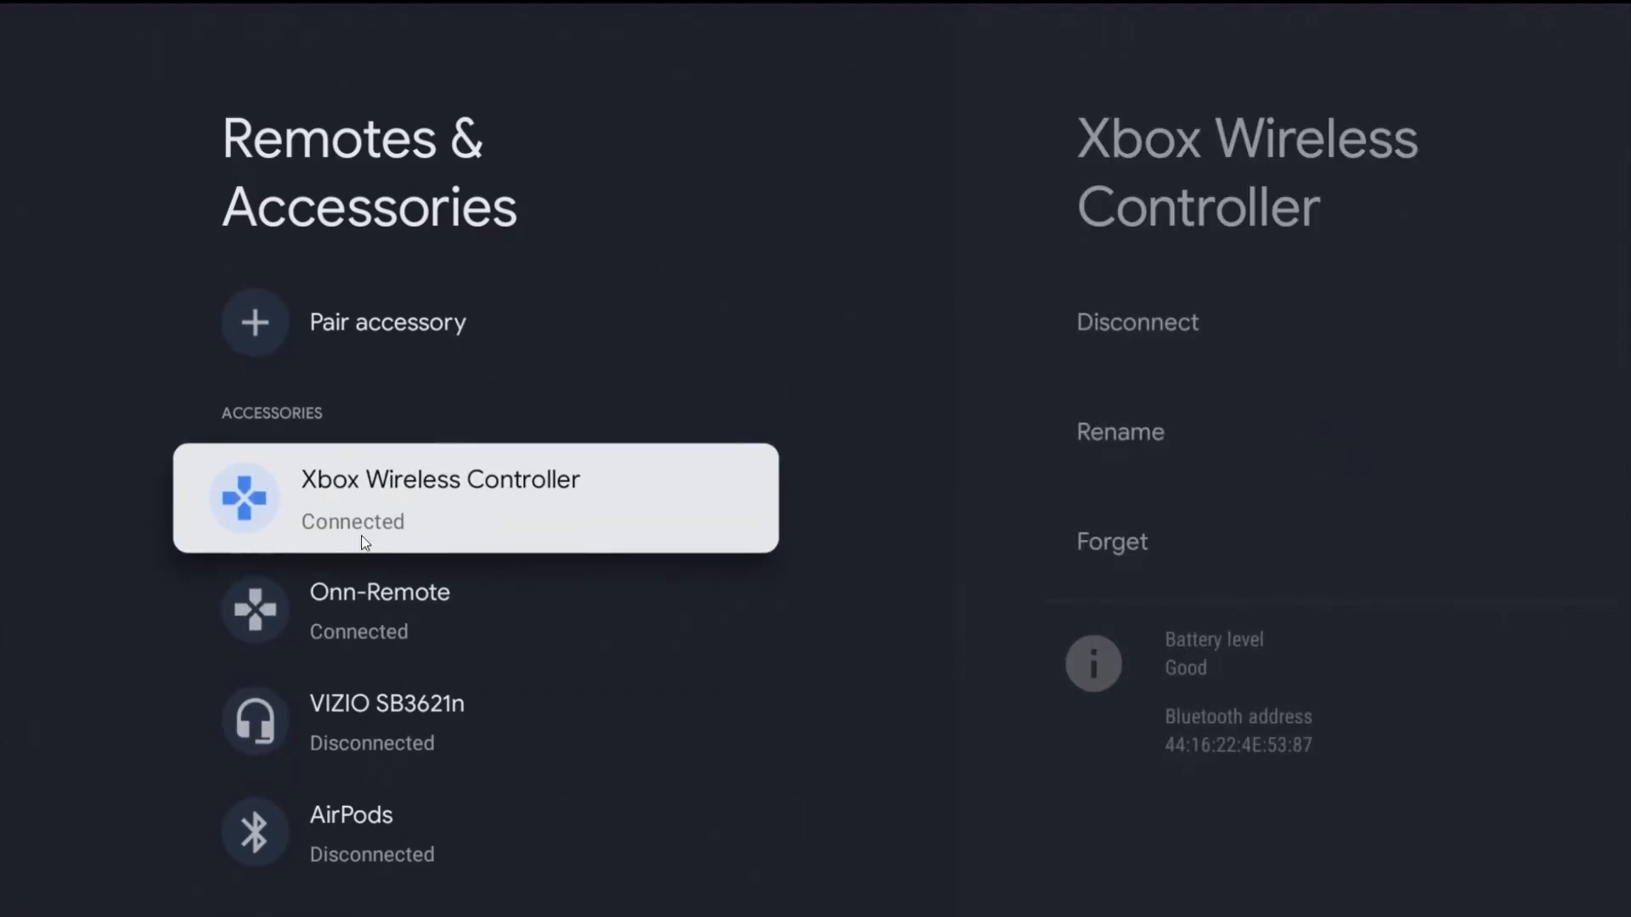
mouse_move(423, 545)
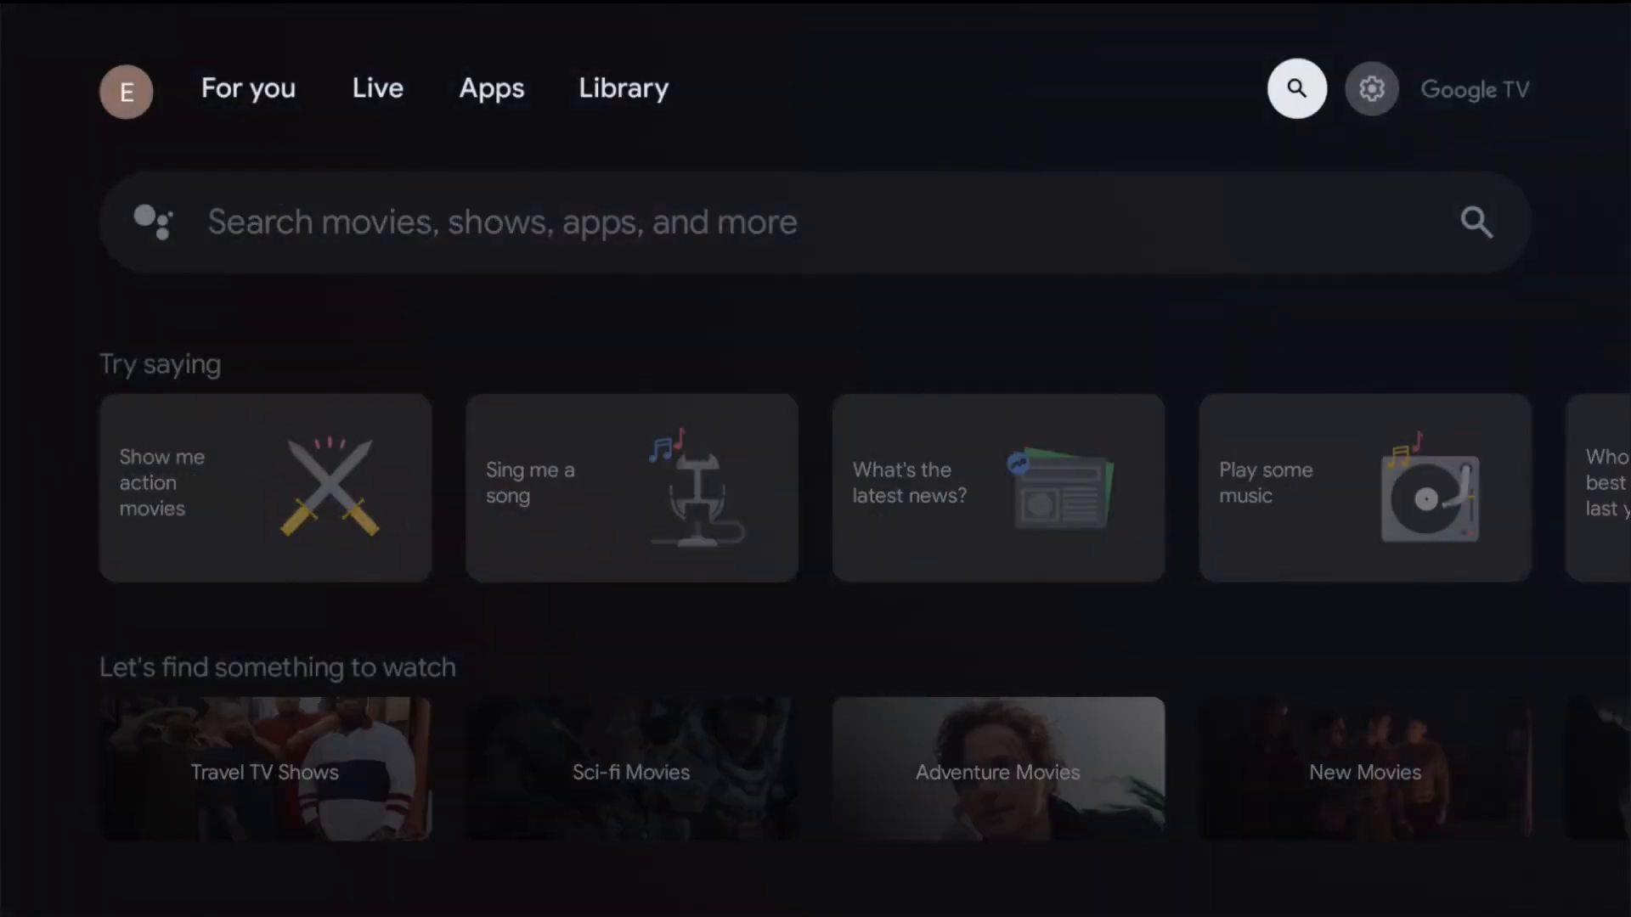
Step: Use the controller to visit Library, then Live, ending on the For you page
click(624, 88)
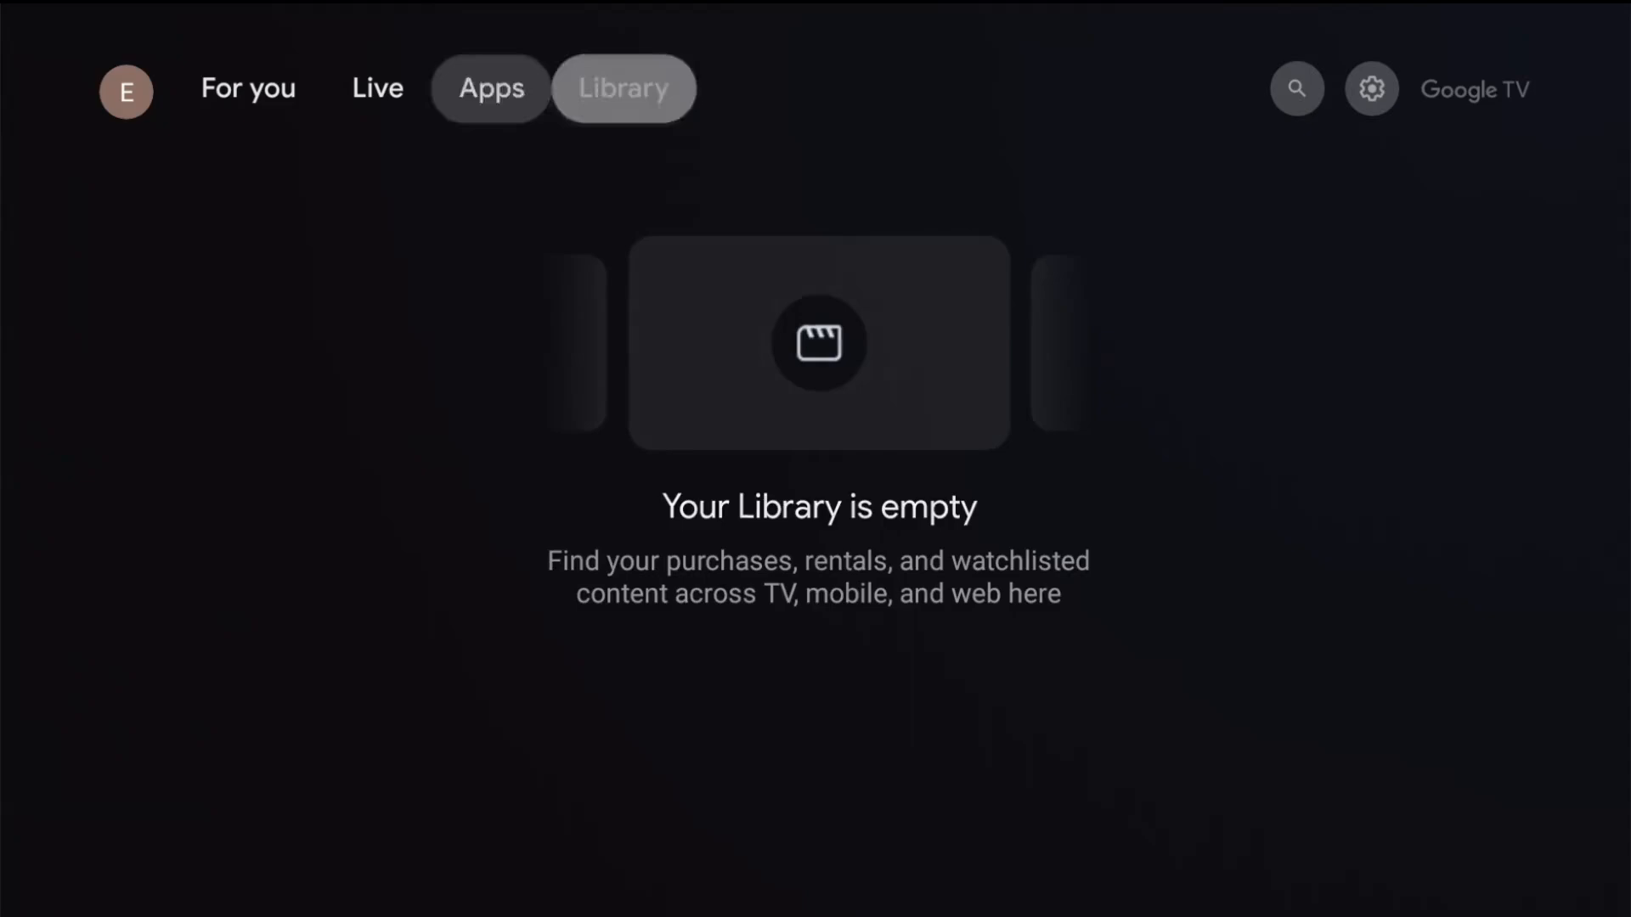
click(378, 88)
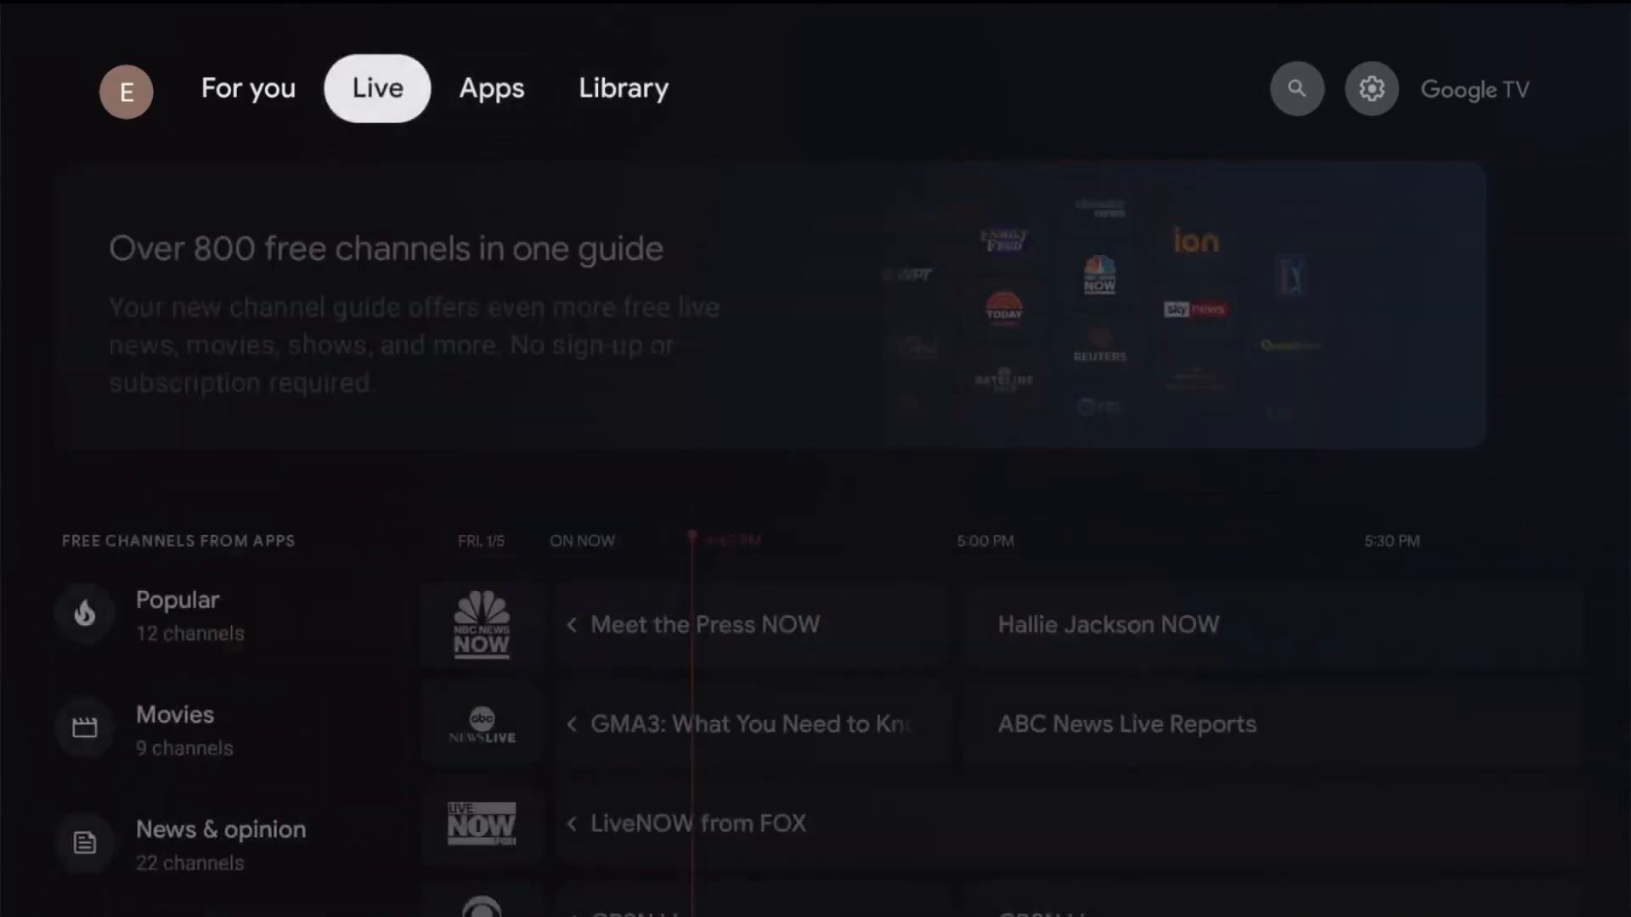
click(248, 88)
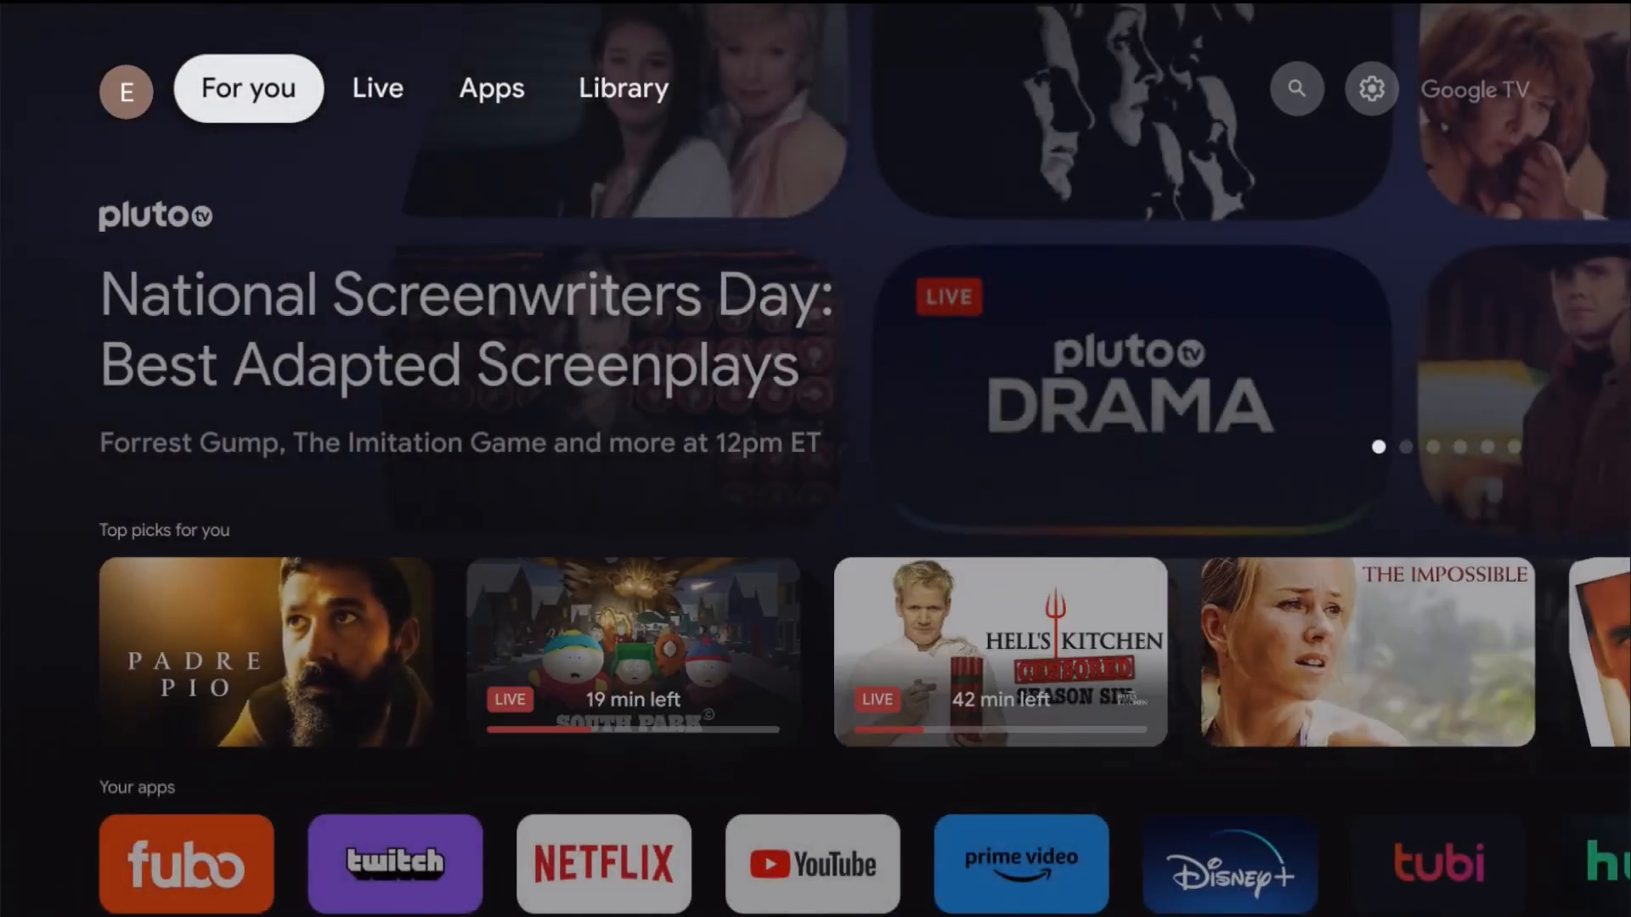